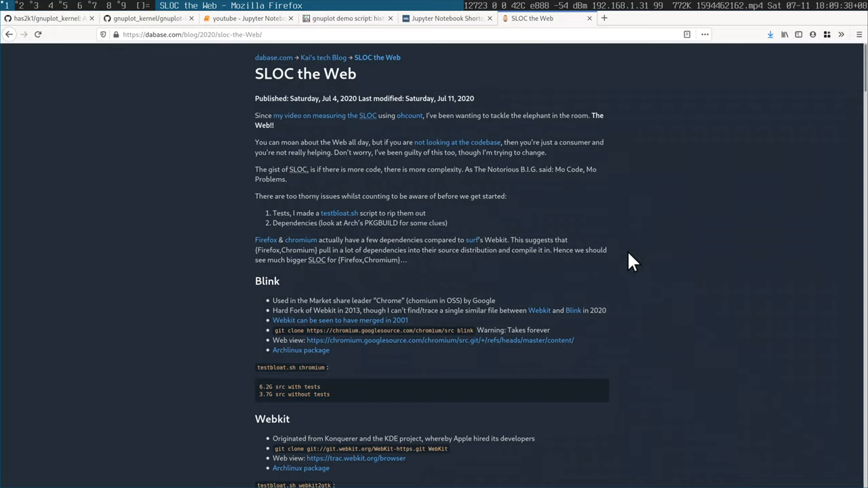
Scroll the SLOC the Web post down to its gnuplot bar chart and source code.
{"action": "scroll", "scroll_direction": "down", "scroll_amount": 3}
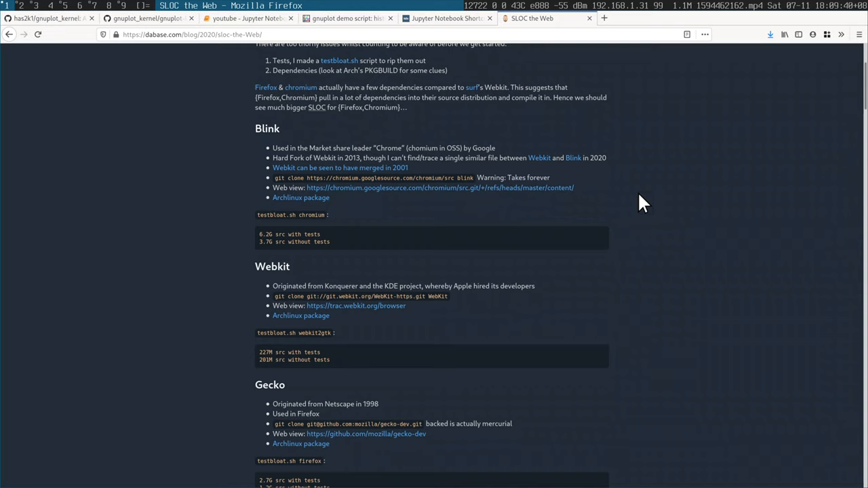
{"action": "scroll", "scroll_direction": "down", "scroll_amount": 3}
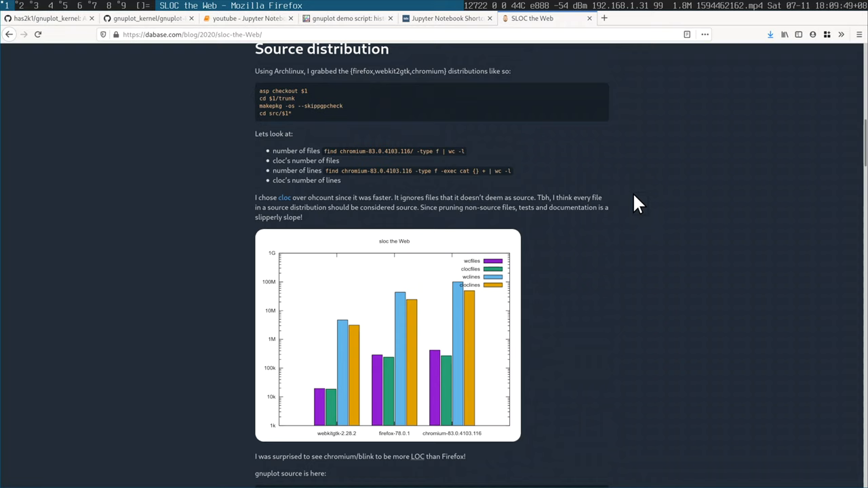
{"action": "scroll", "scroll_direction": "down", "scroll_amount": 3}
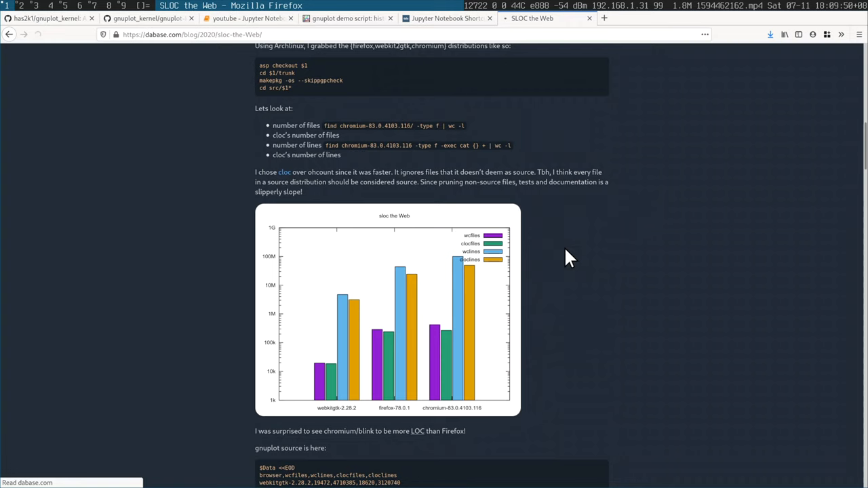
{"action": "scroll", "scroll_direction": "down", "scroll_amount": 3}
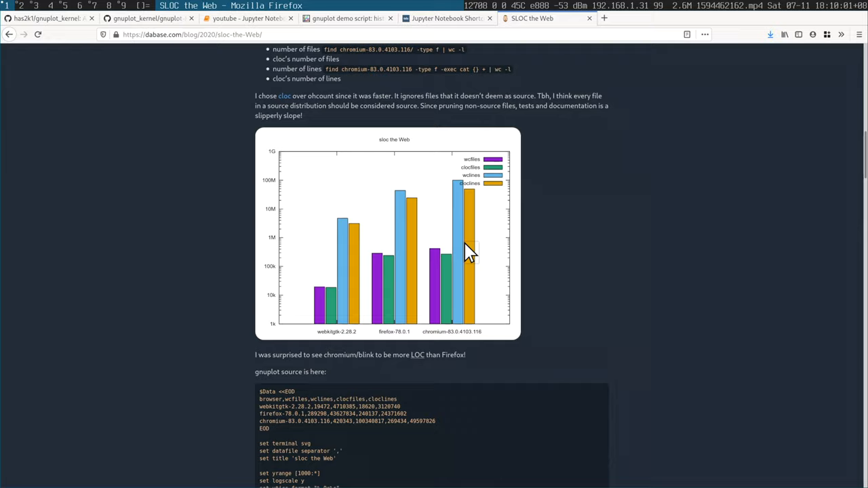
{"action": "left_click", "coordinate": [51, 14]}
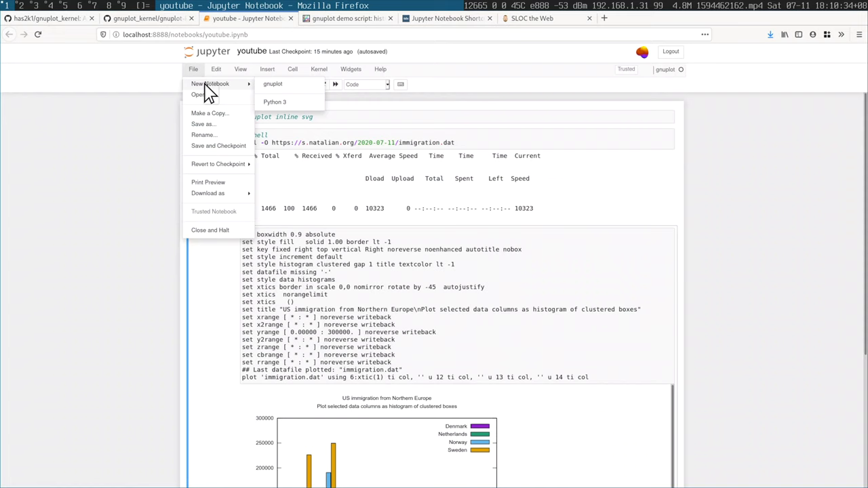
{"action": "mouse_move", "coordinate": [273, 88]}
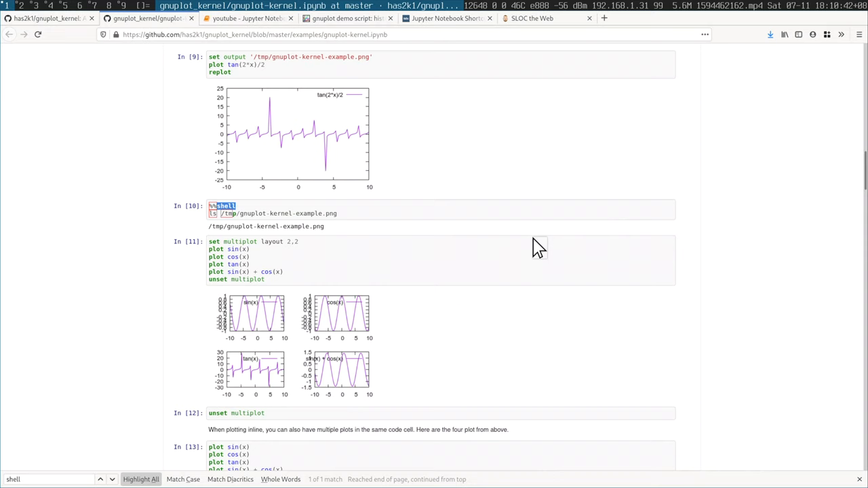
Switch to the GitHub gnuplot-kernel.ipynb example notebook tab.
{"action": "left_click", "coordinate": [247, 18]}
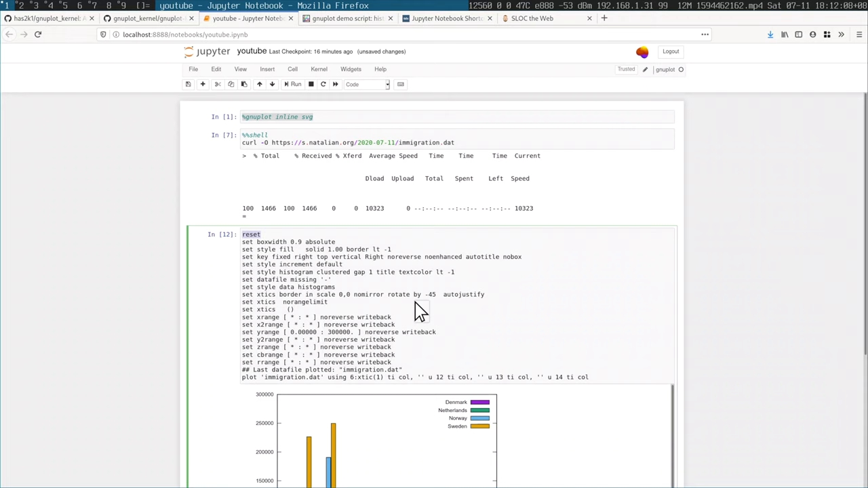
Switch browser tabs away from the Jupyter notebook.
{"action": "left_click", "coordinate": [532, 18]}
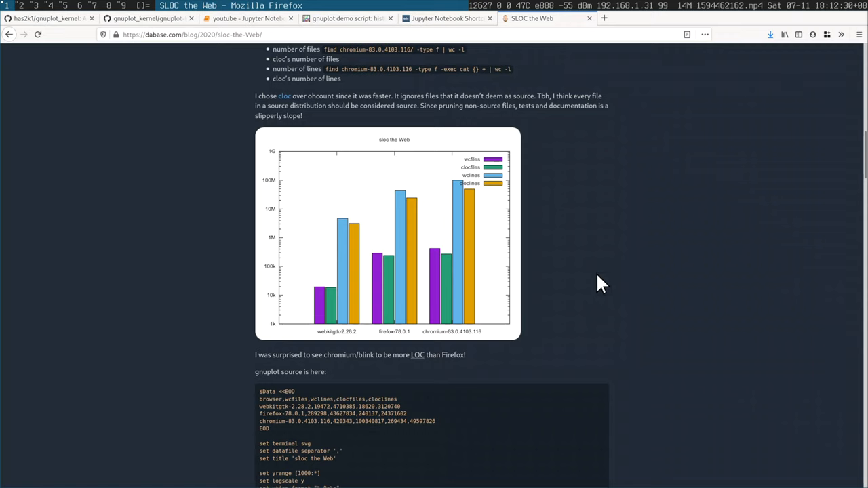